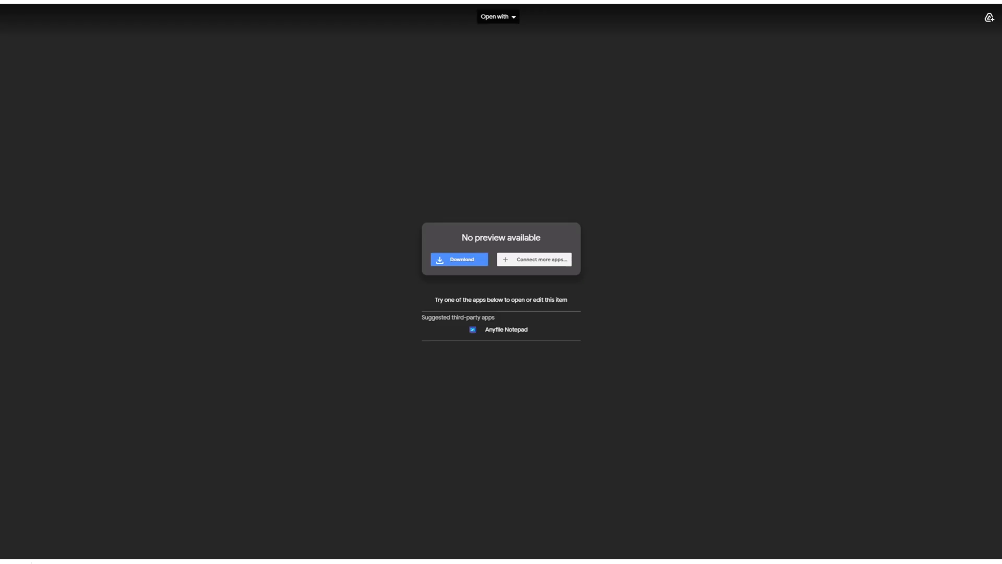
mouse_move(194, 6)
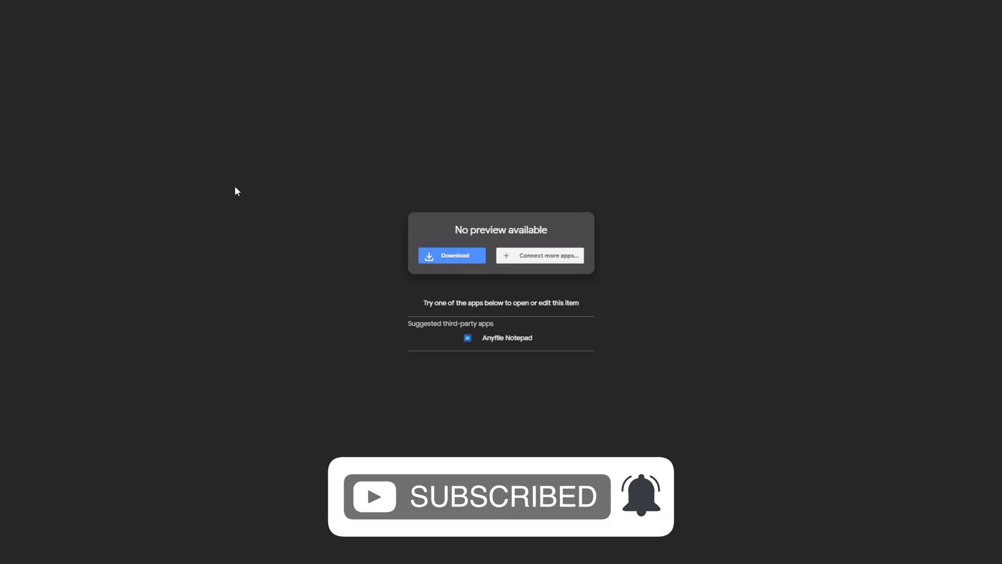
mouse_move(548, 194)
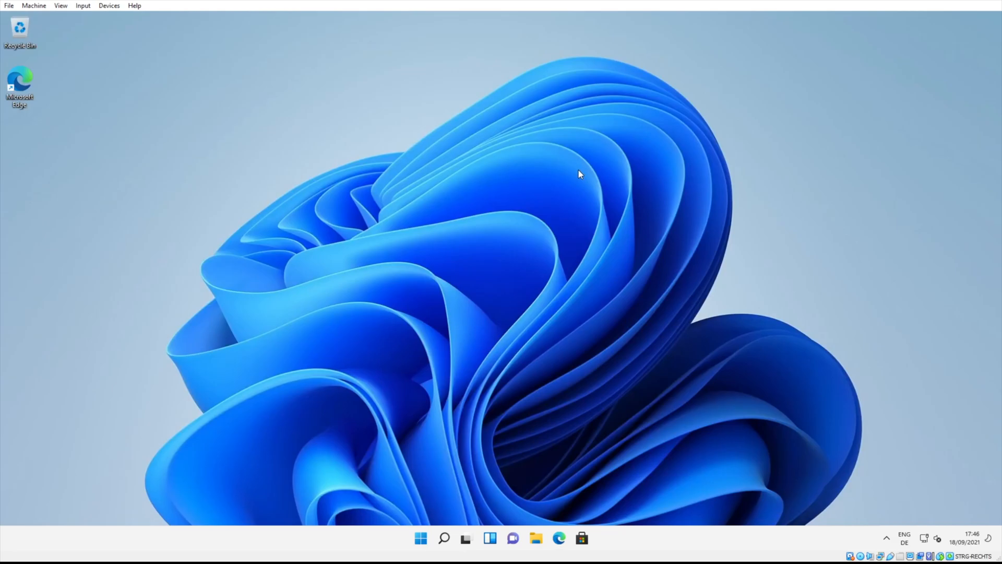
Open File Explorer and browse to the Downloads folder holding appraiserres.dll
click(536, 537)
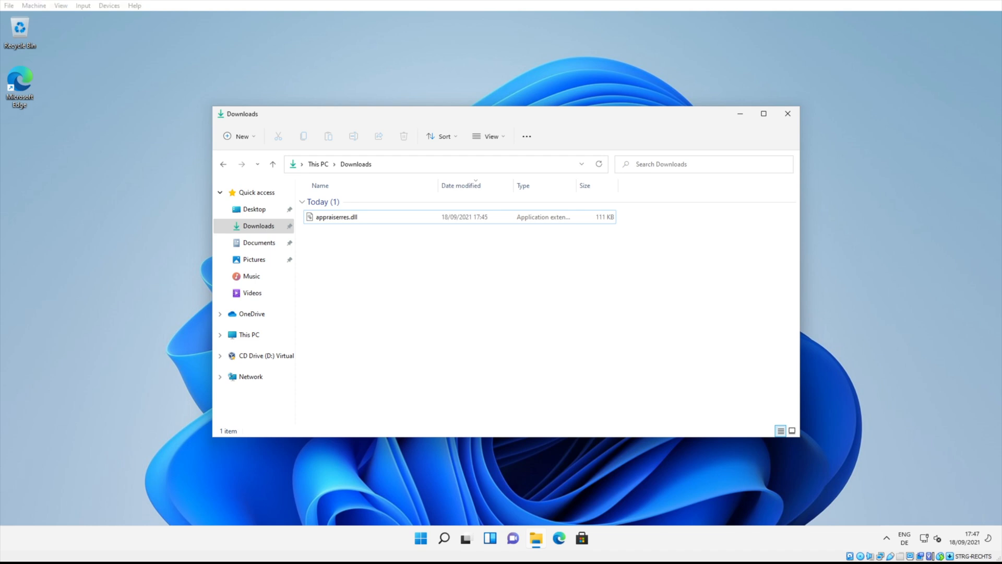
click(444, 538)
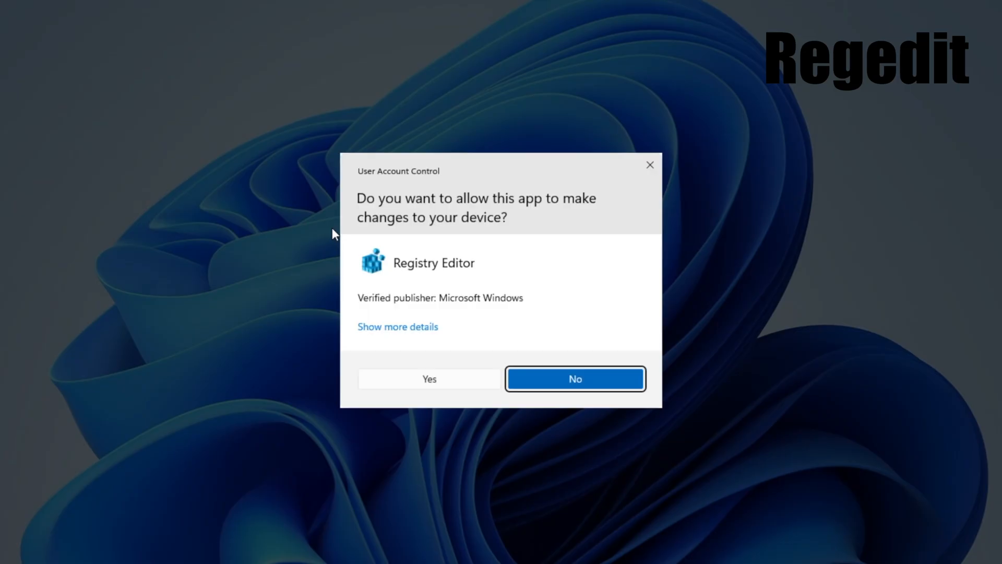
mouse_move(504, 364)
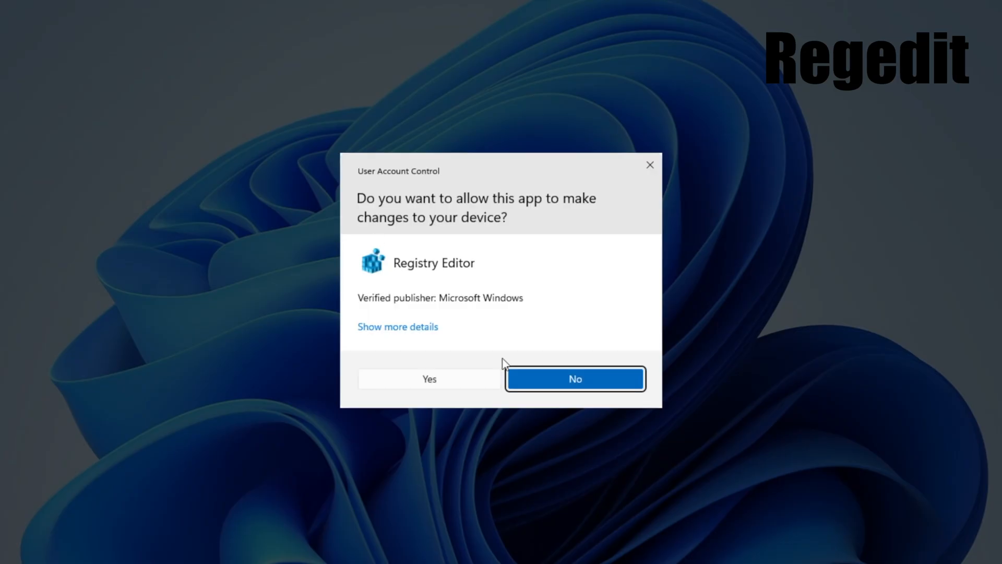
Approve the UAC prompt and navigate to HKEY_CLASSES_ROOT\*\shell
click(429, 378)
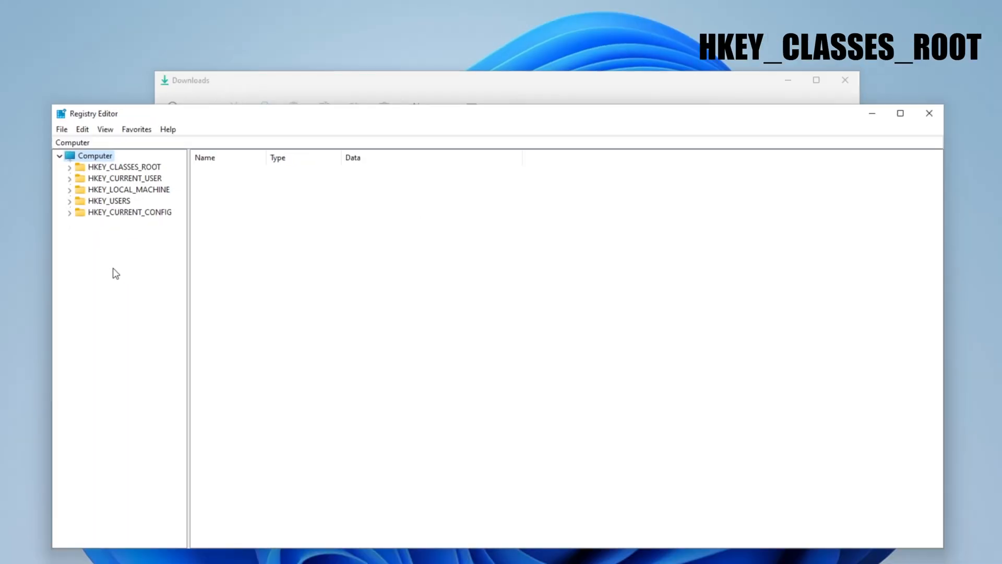
click(69, 167)
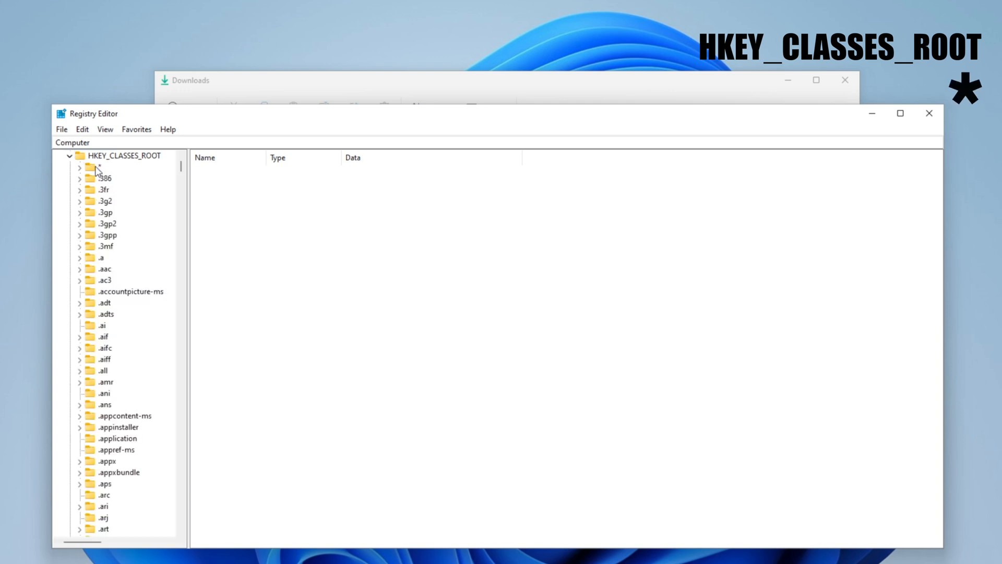
click(93, 166)
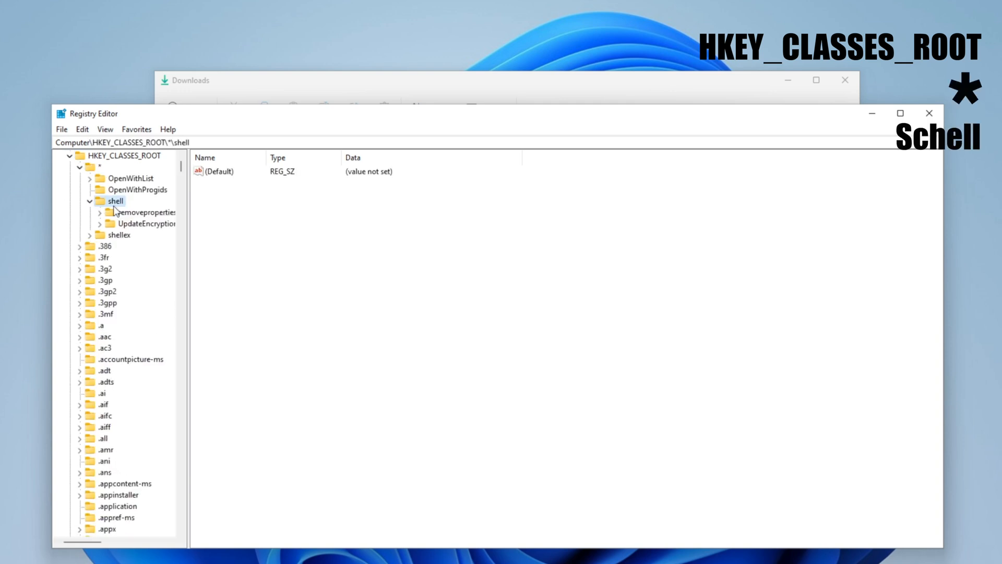
right_click(116, 200)
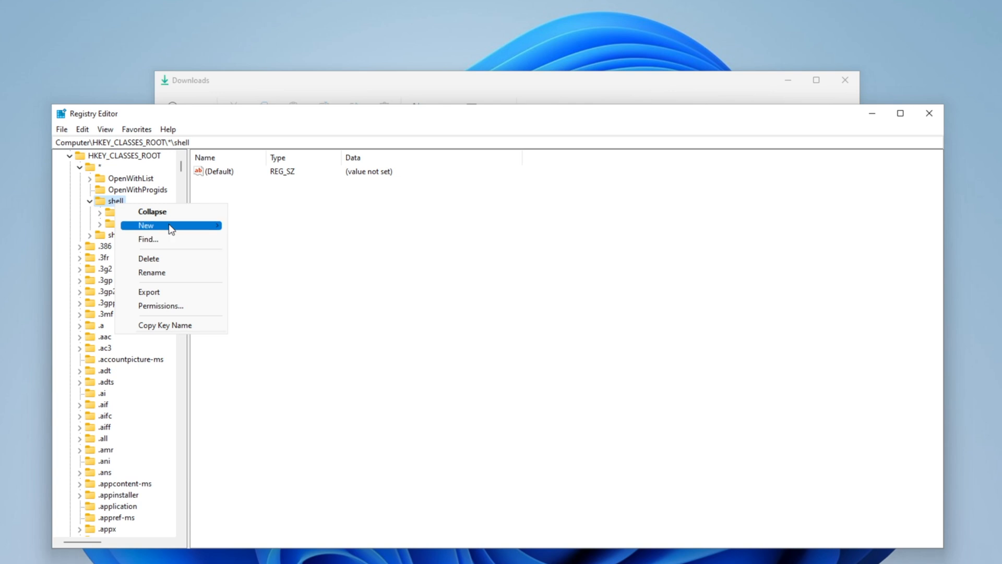
Create a runas subkey under shell with default value 'Take Ownership'
click(146, 226)
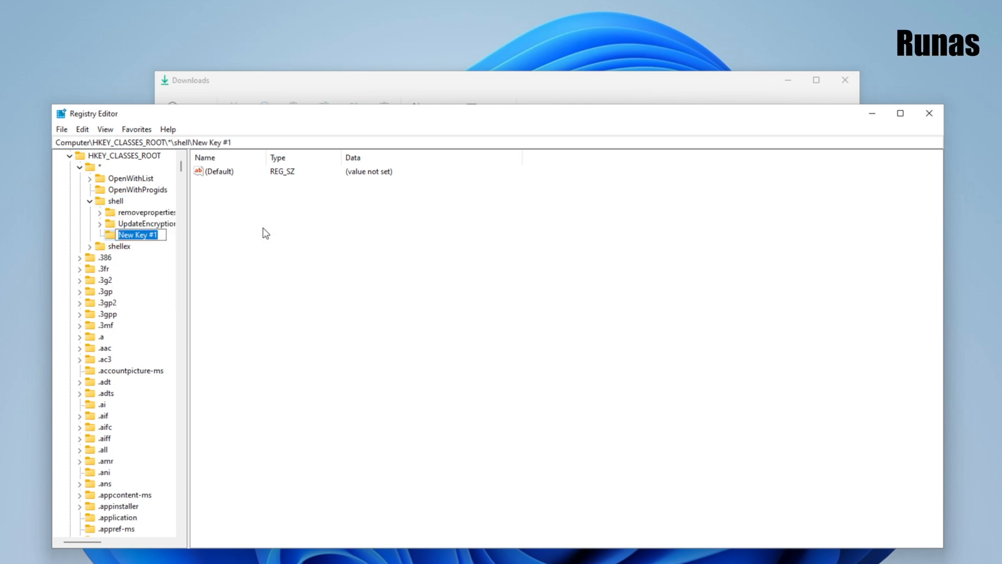
text(runas)
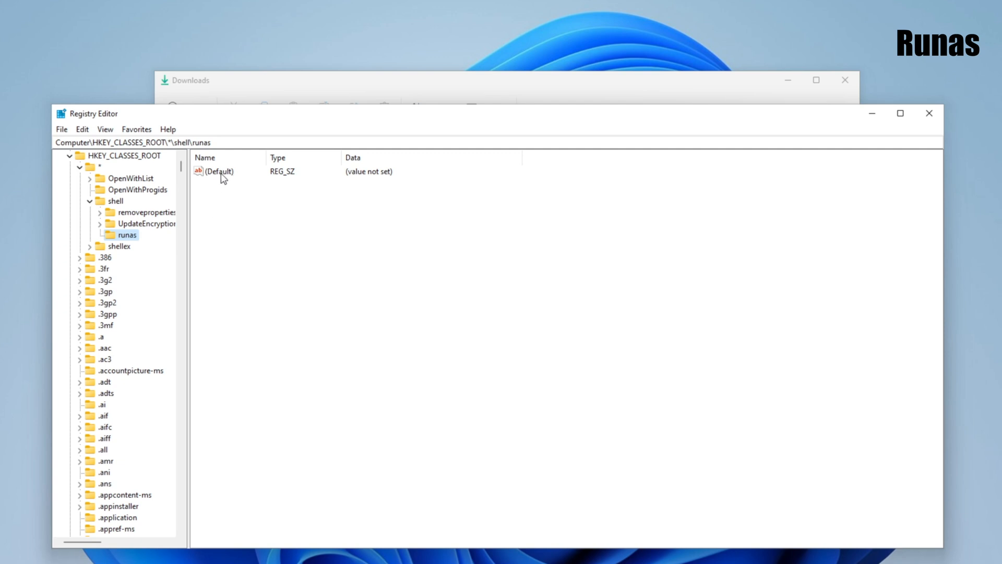
double_click(220, 171)
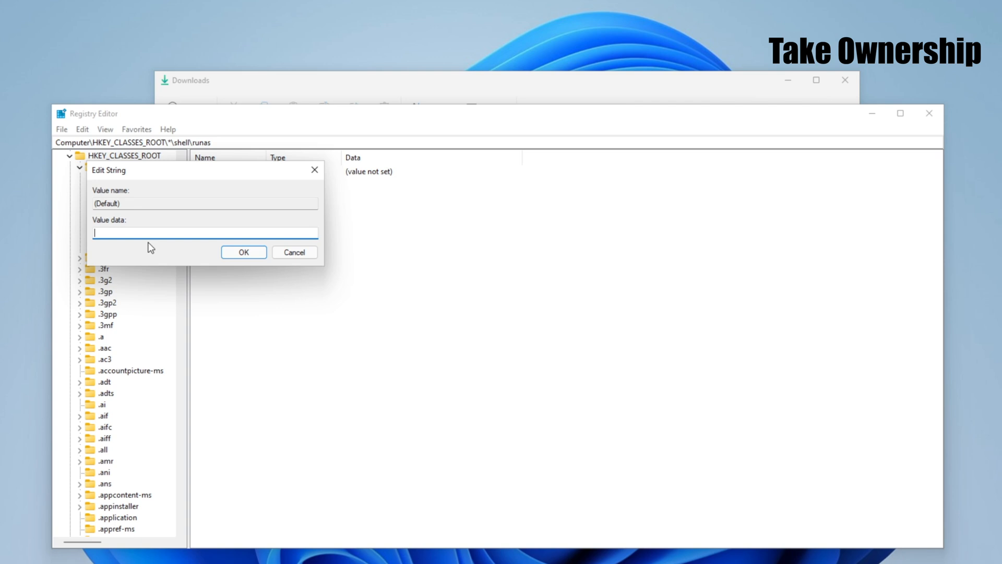
text(Take)
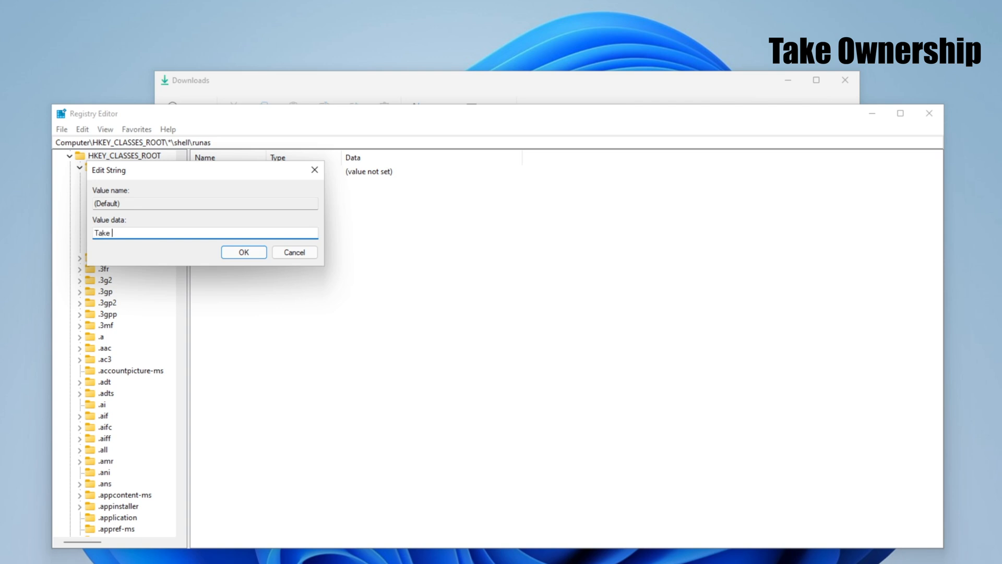
text(Ownership)
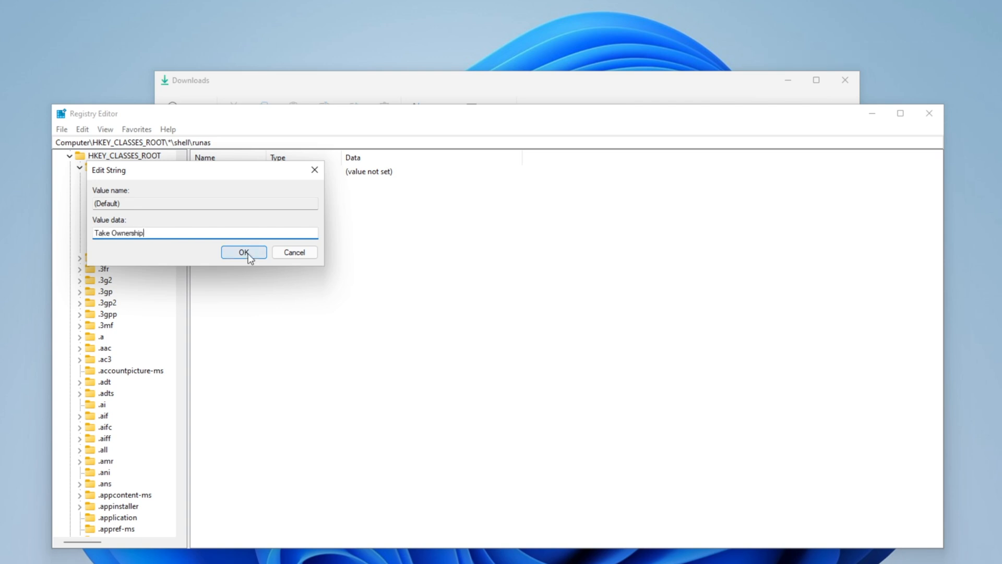
click(243, 252)
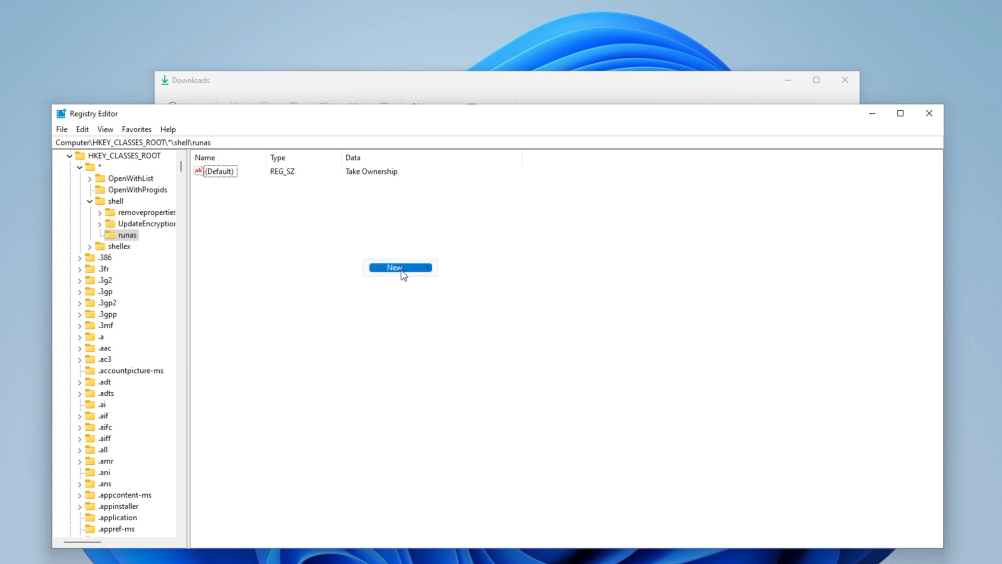
Add an empty NoWorkingDirectory string value to the runas key
click(395, 268)
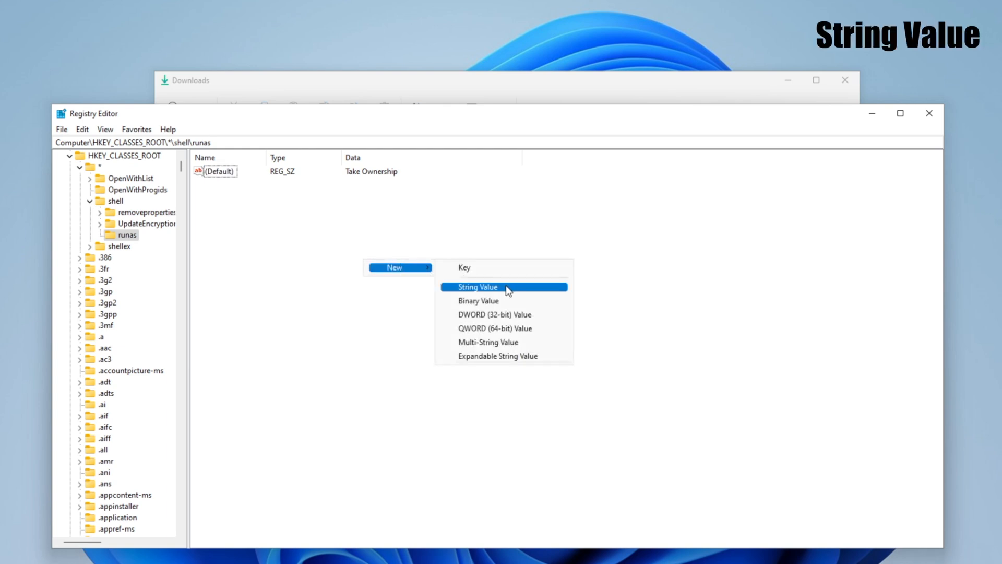
click(477, 286)
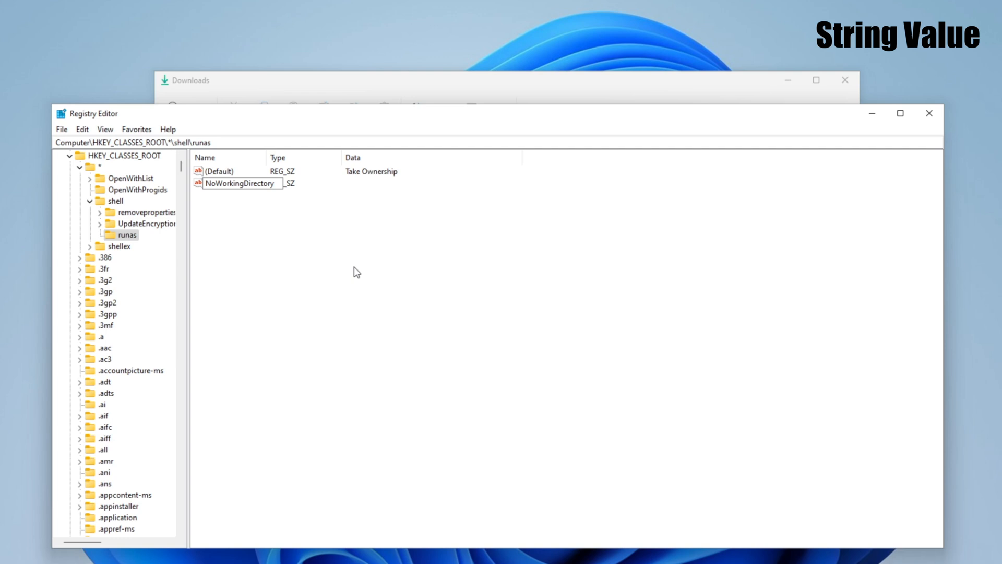
click(229, 183)
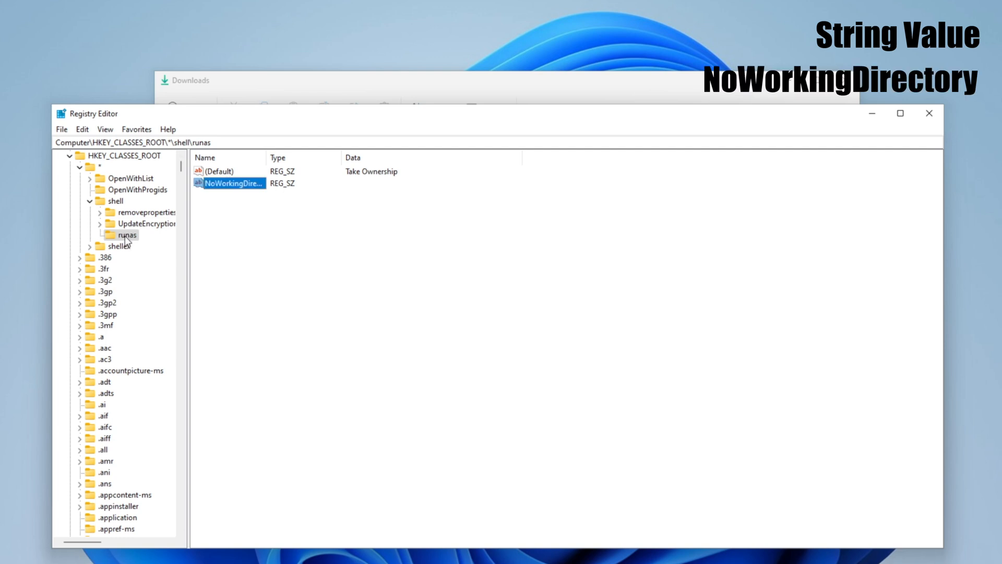
right_click(126, 234)
text(command)
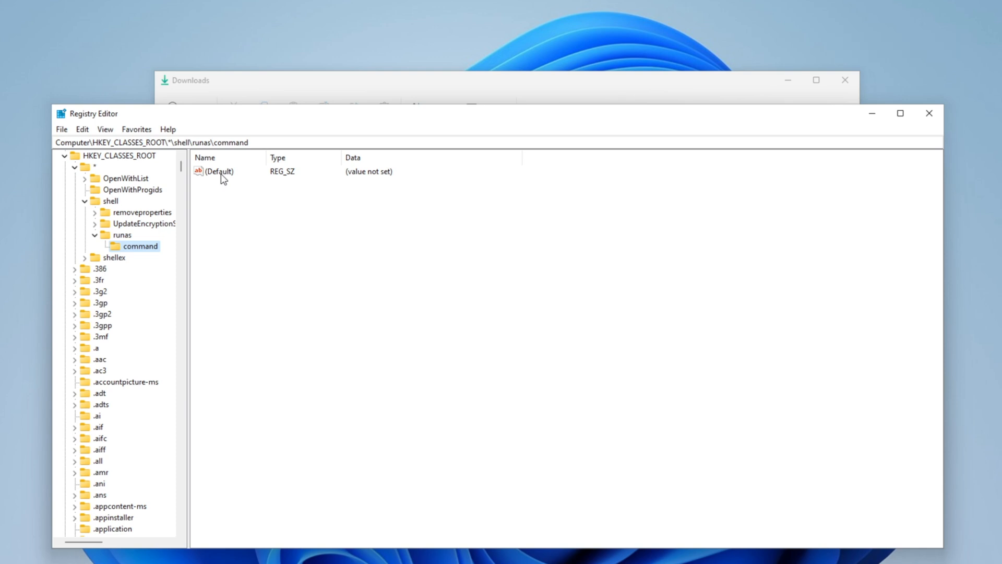
Set command's default value and a new IsolatedCommand string to the takeown/icacls command line
double_click(220, 170)
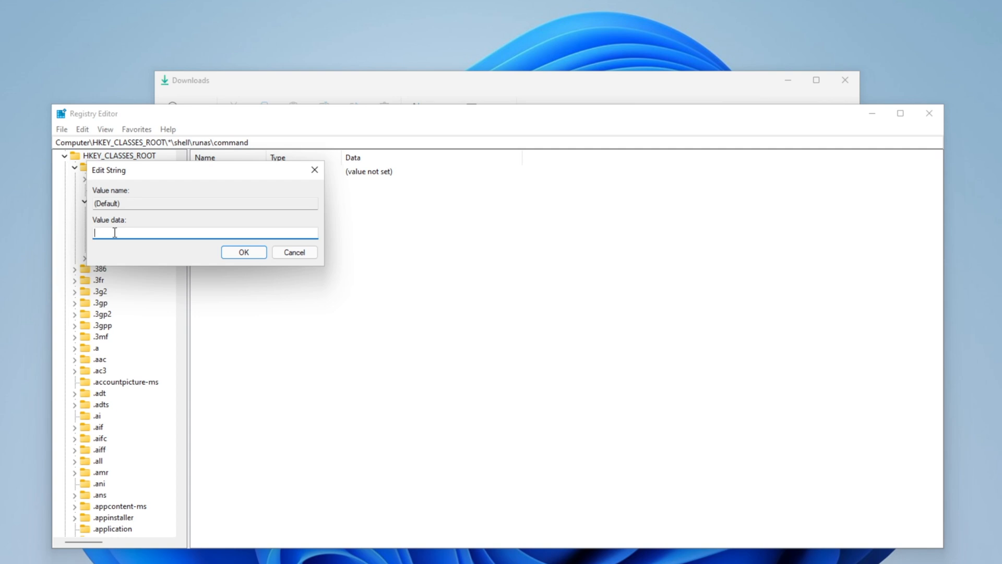
click(244, 252)
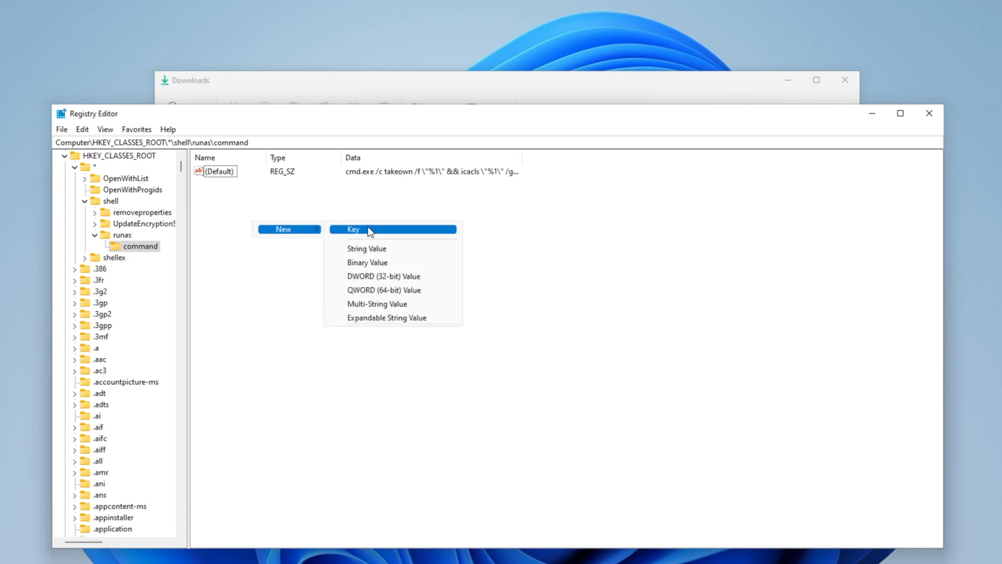
click(367, 249)
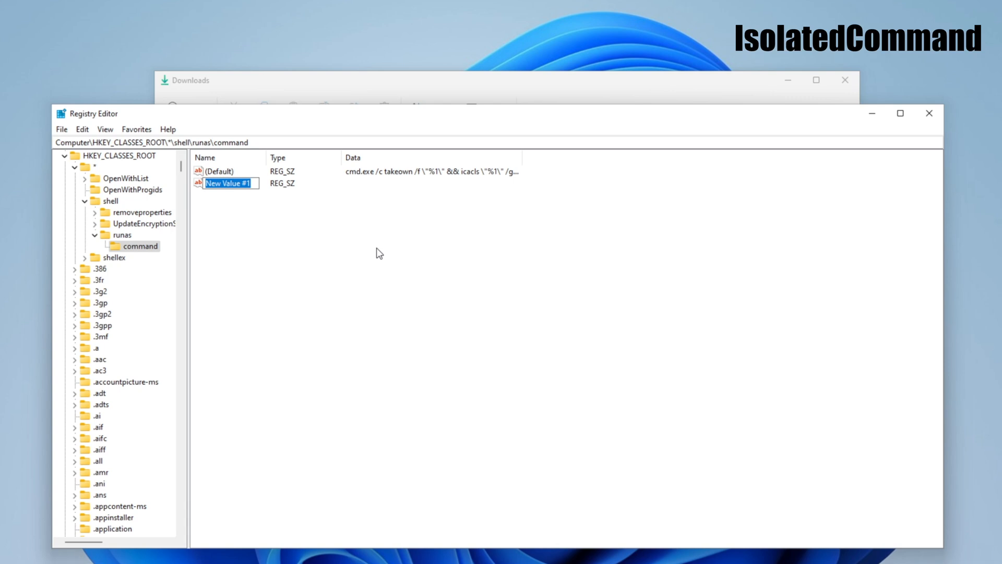
text(Isolated)
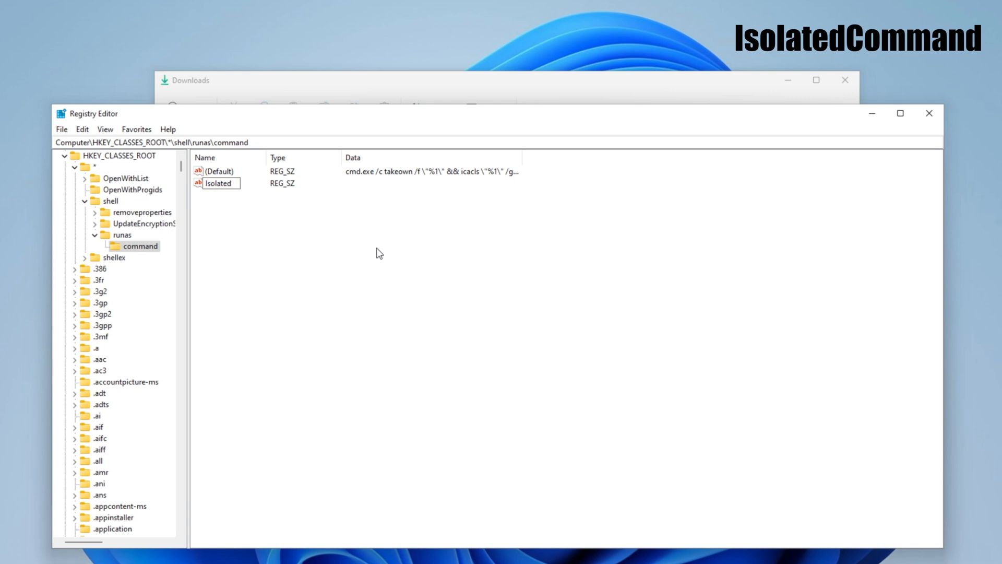
double_click(219, 184)
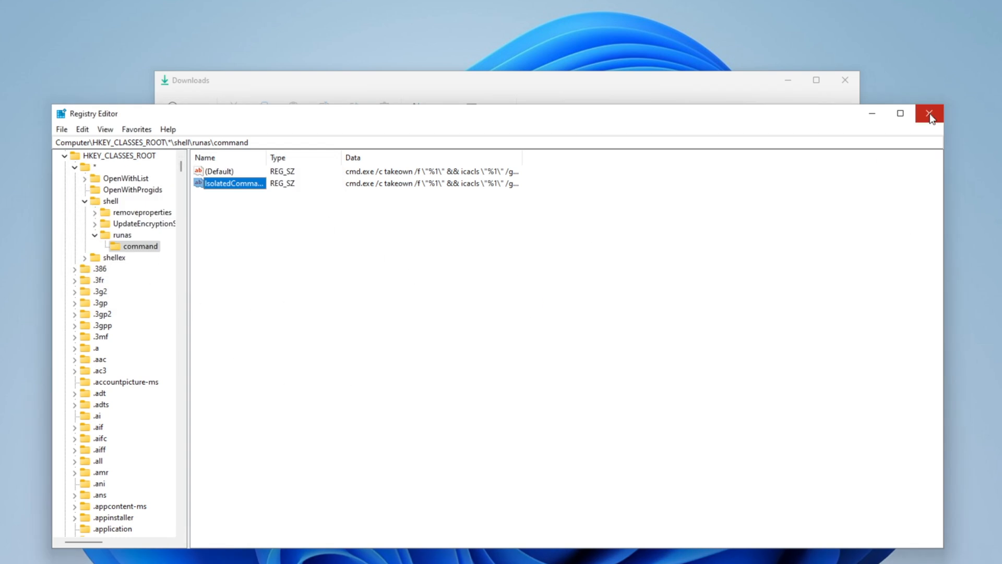
Close Registry Editor, take ownership of appraiserres.dll via the context menu, then go to Local Disk (C:)
click(930, 113)
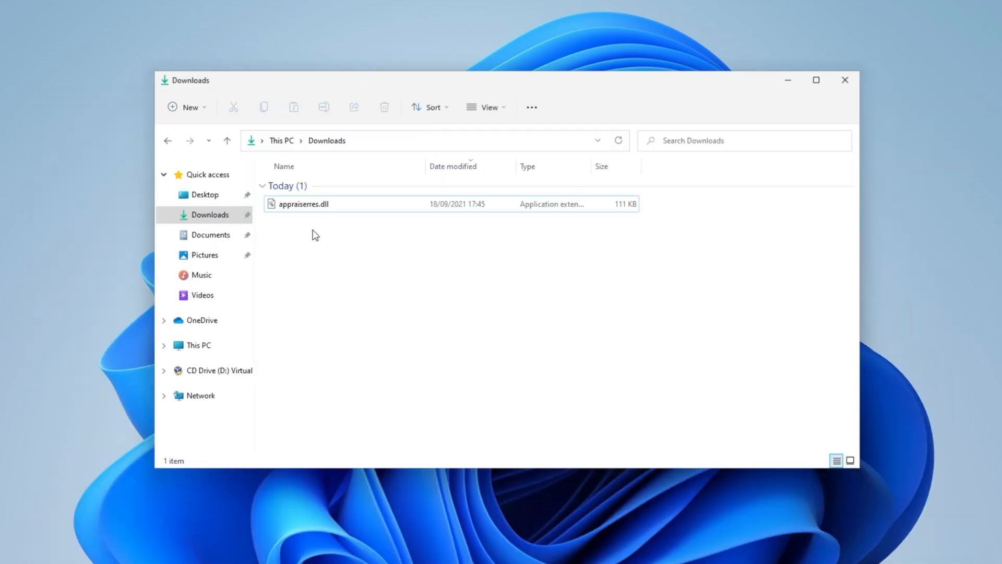
right_click(304, 204)
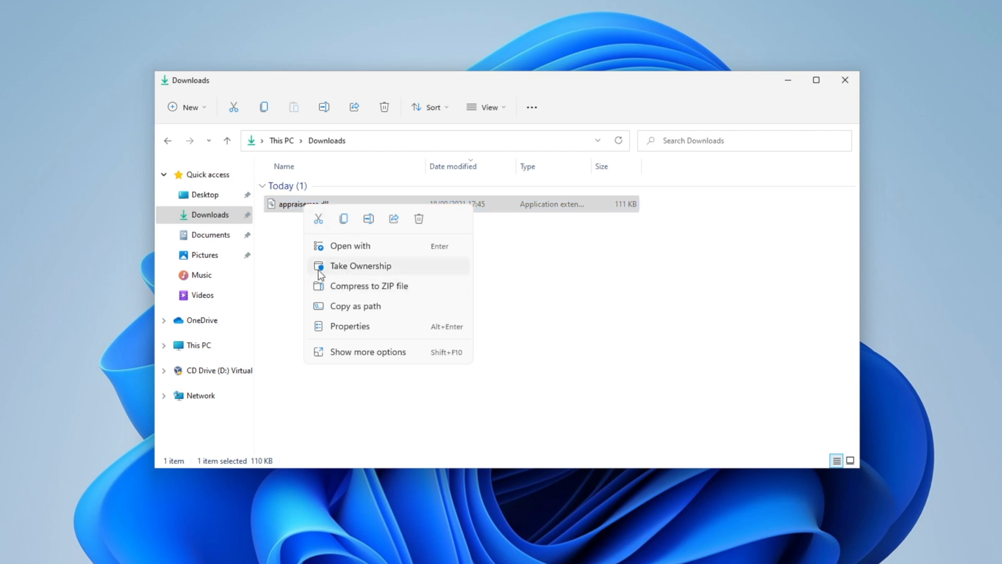
mouse_move(373, 272)
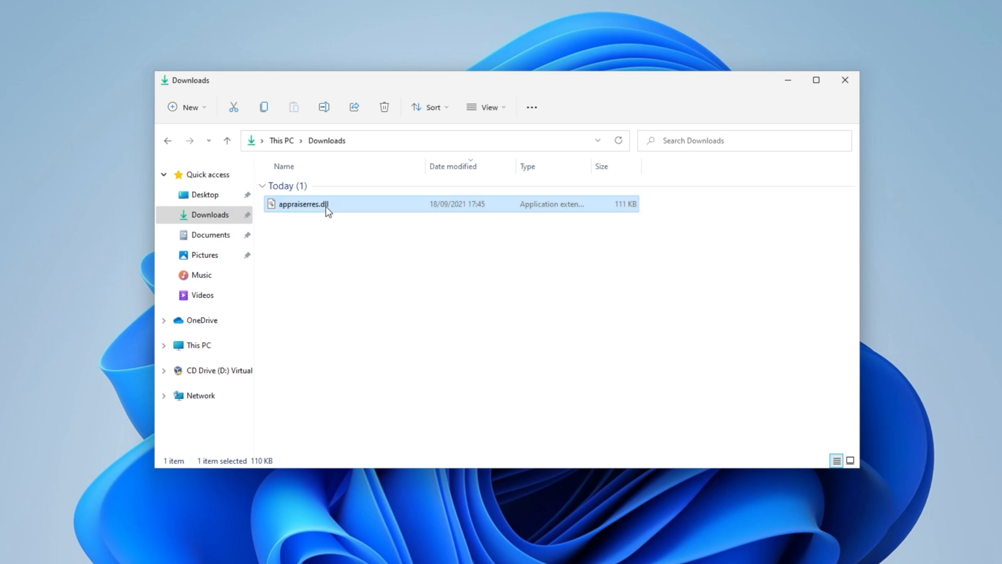
click(214, 360)
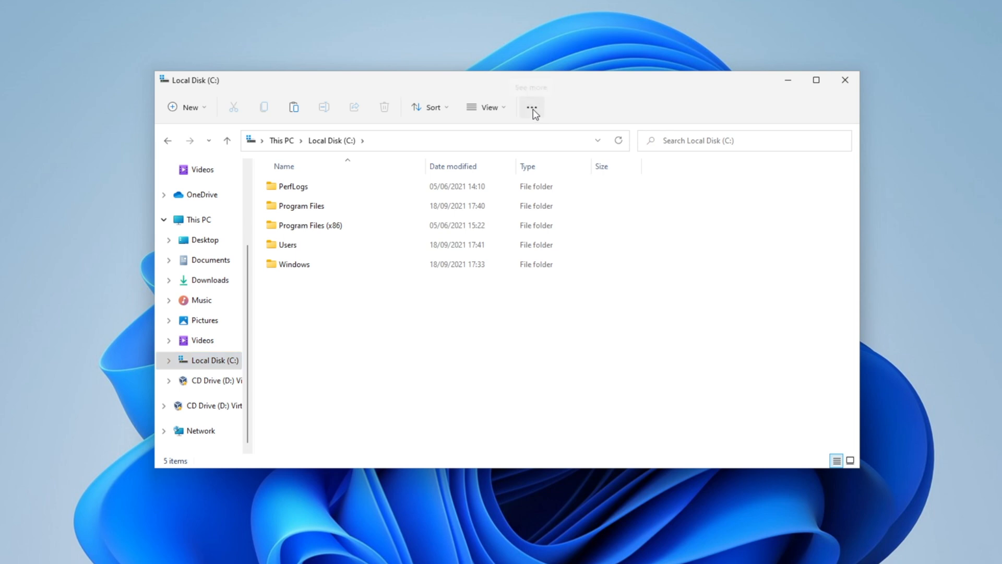
Enable 'Show hidden files, folders, and drives' in Folder Options' View settings
click(531, 106)
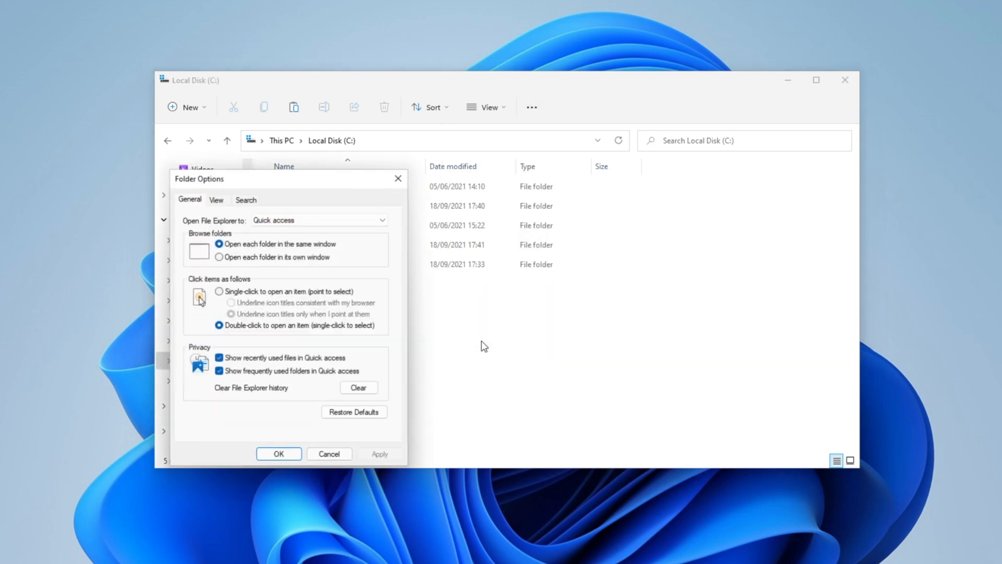
click(216, 199)
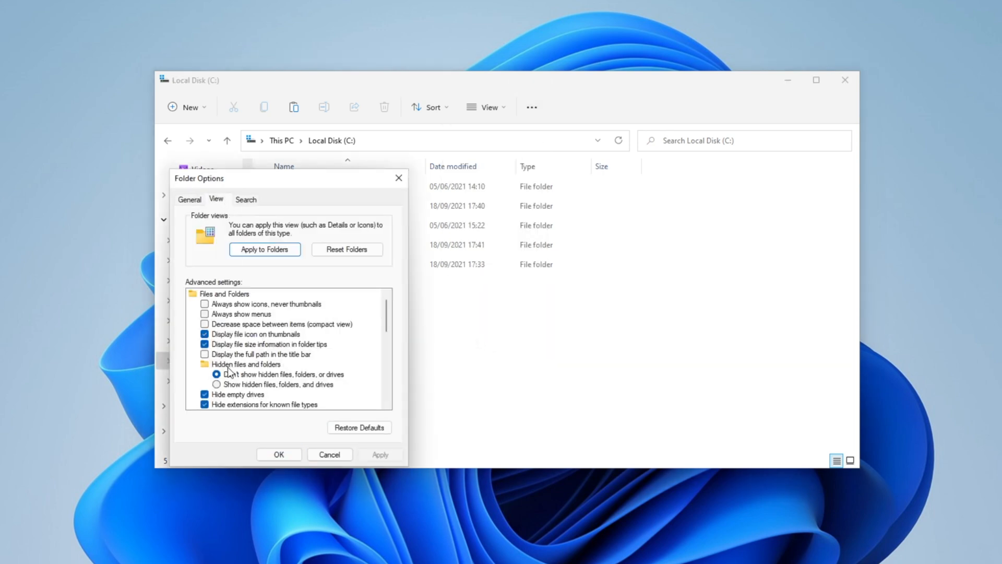
click(218, 384)
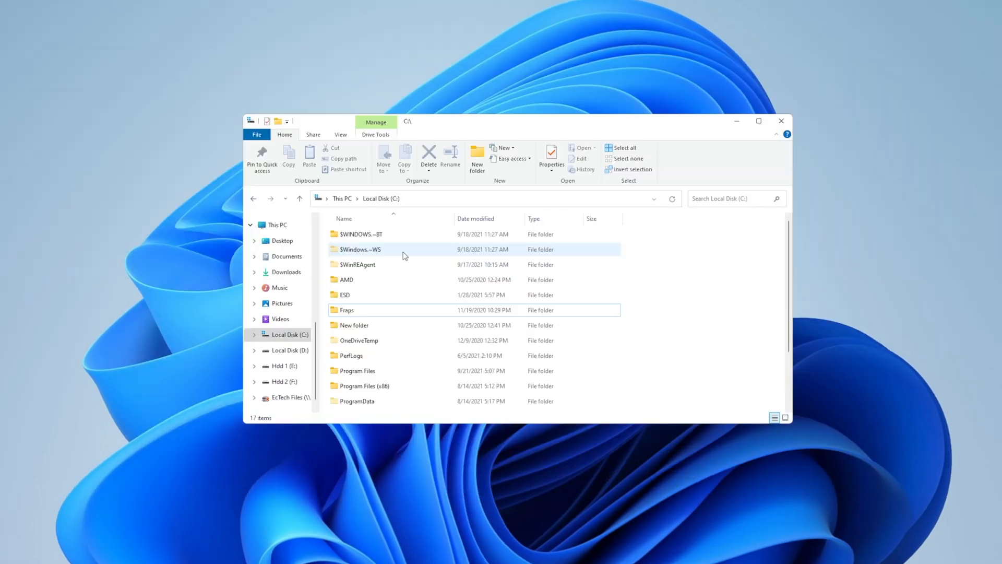
mouse_move(376, 238)
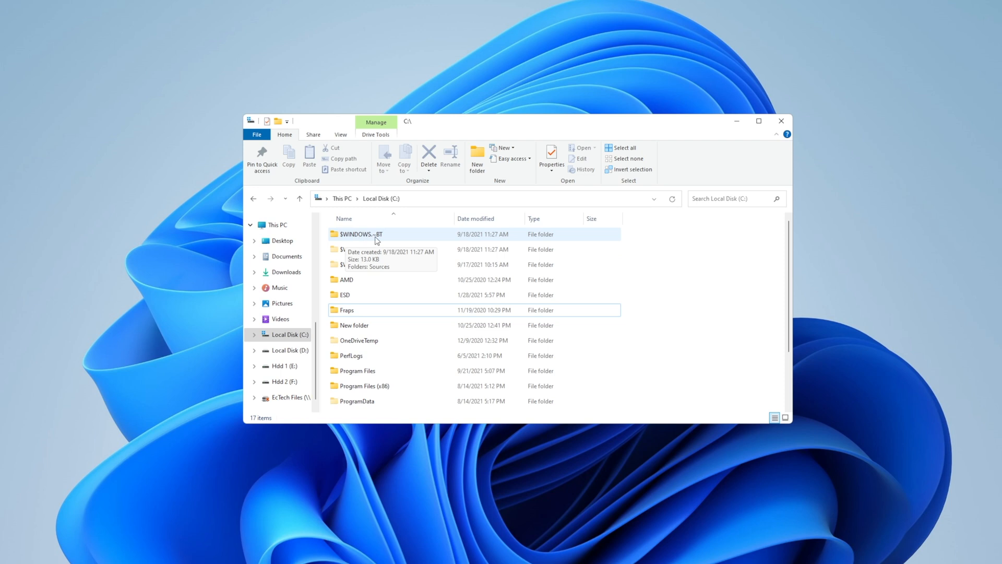
mouse_move(391, 241)
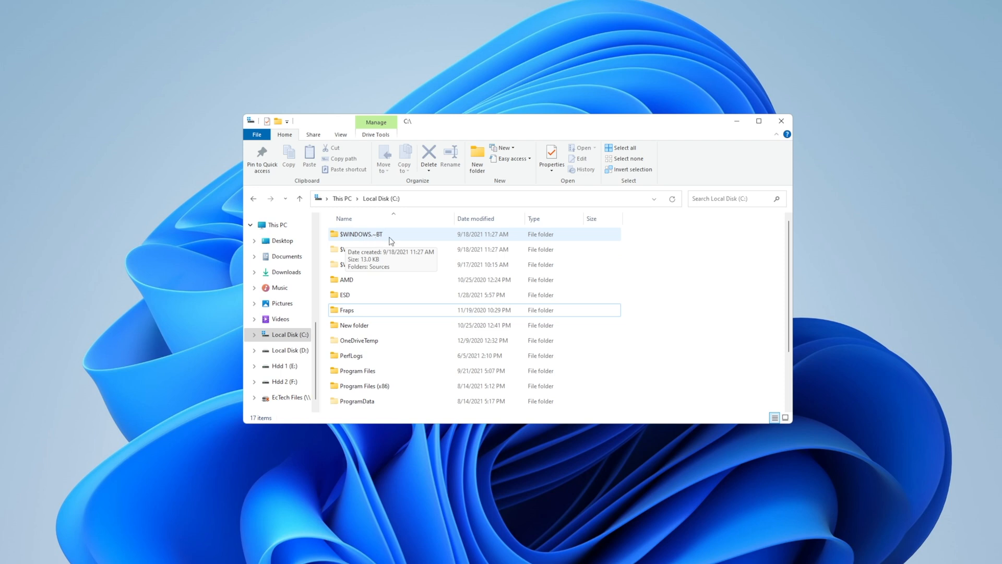
Open the hidden $WINDOWS.~BT folder showing Sources, then close File Explorer
double_click(360, 233)
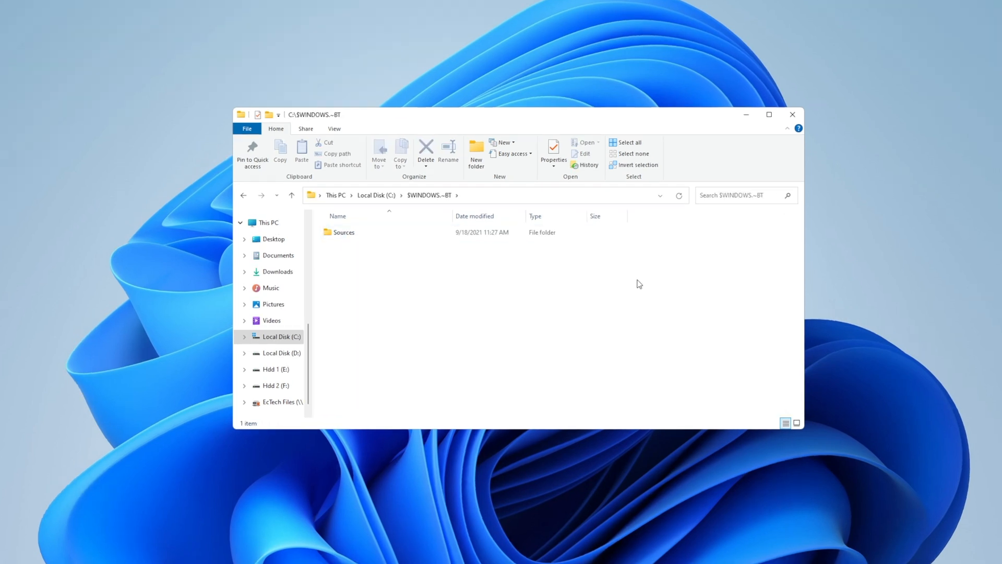
mouse_move(438, 291)
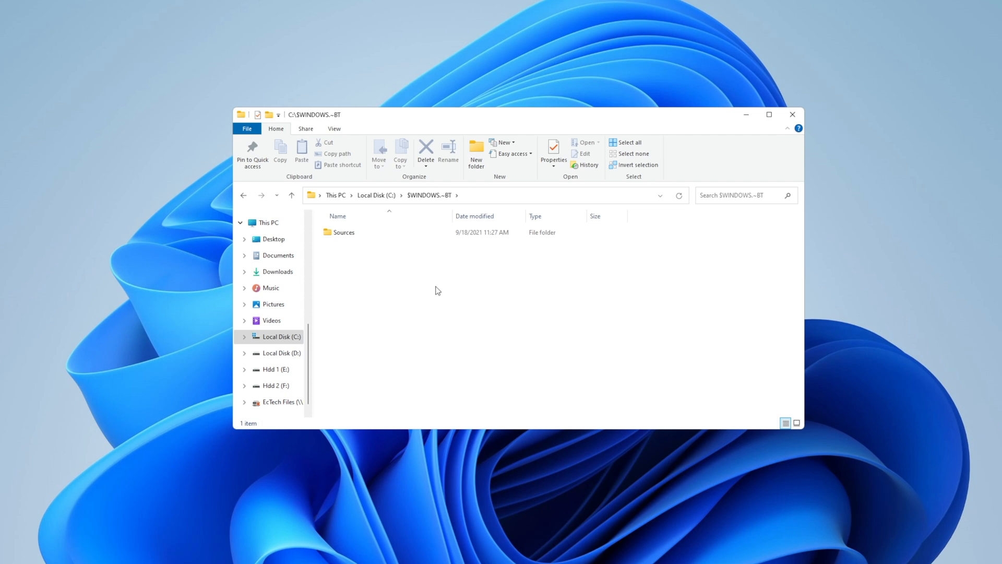
click(791, 115)
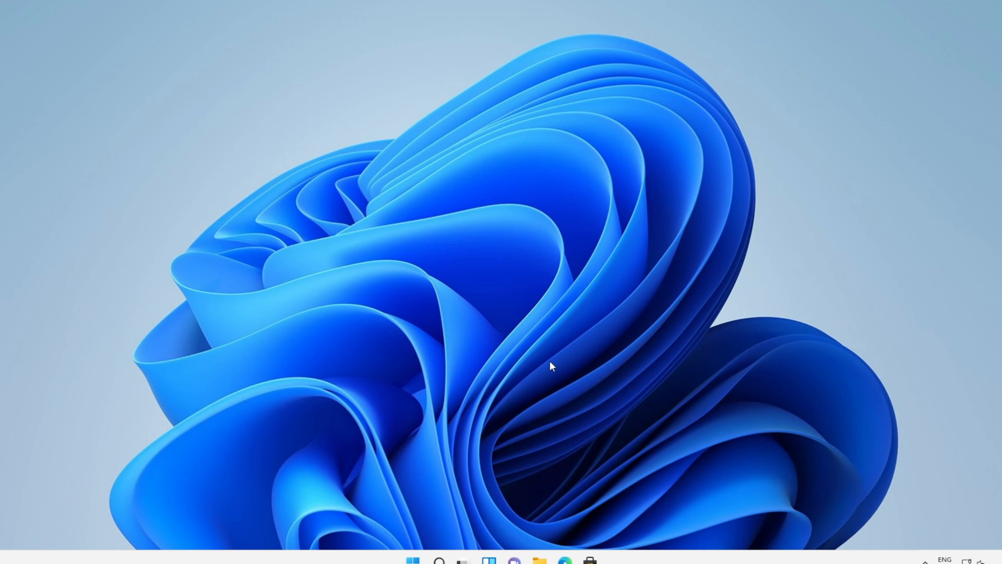
mouse_move(286, 315)
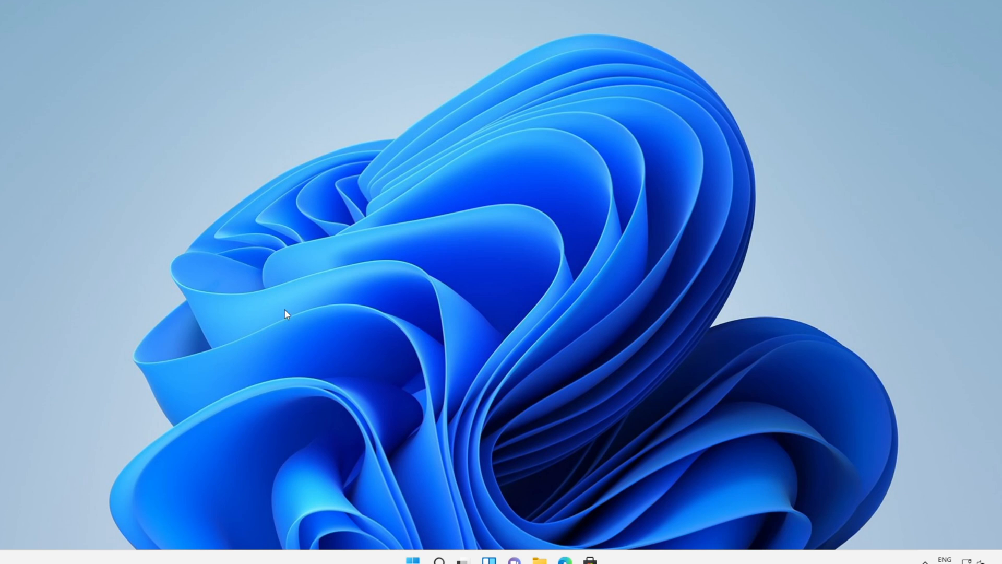